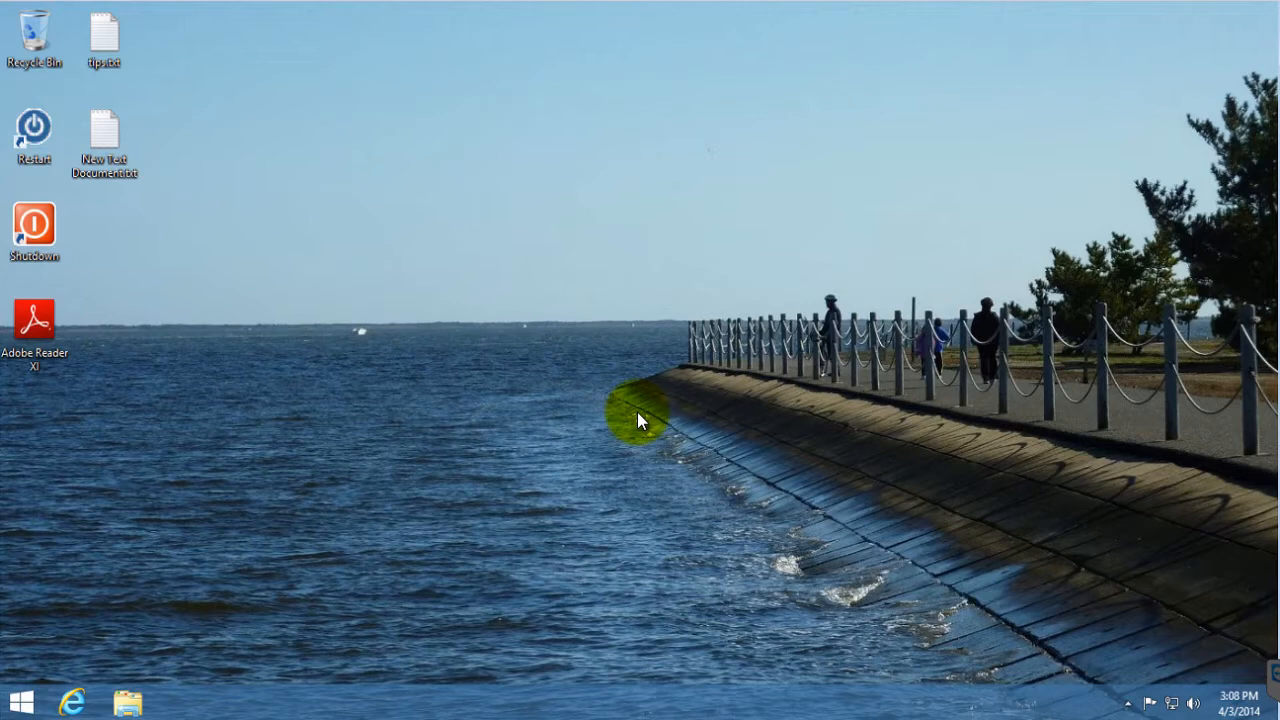
{"action": "mouse_move", "coordinate": [490, 450]}
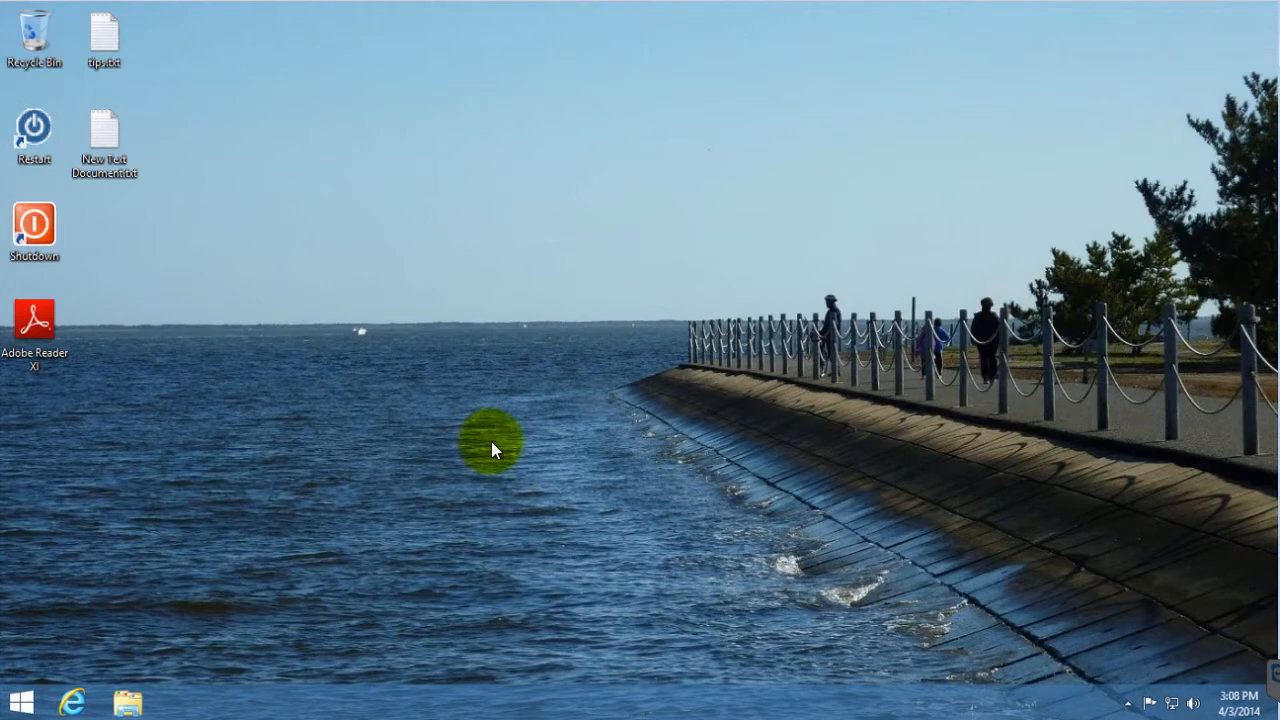
{"action": "mouse_move", "coordinate": [700, 476]}
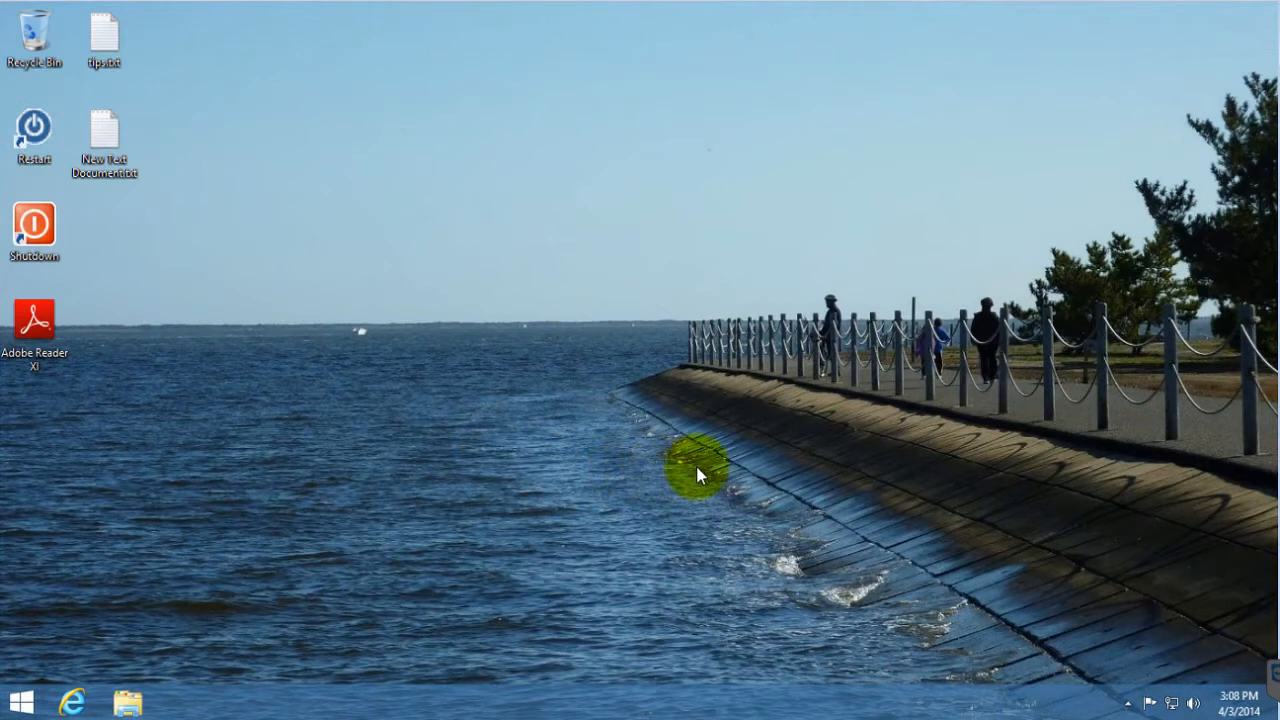
{"action": "mouse_move", "coordinate": [1210, 648]}
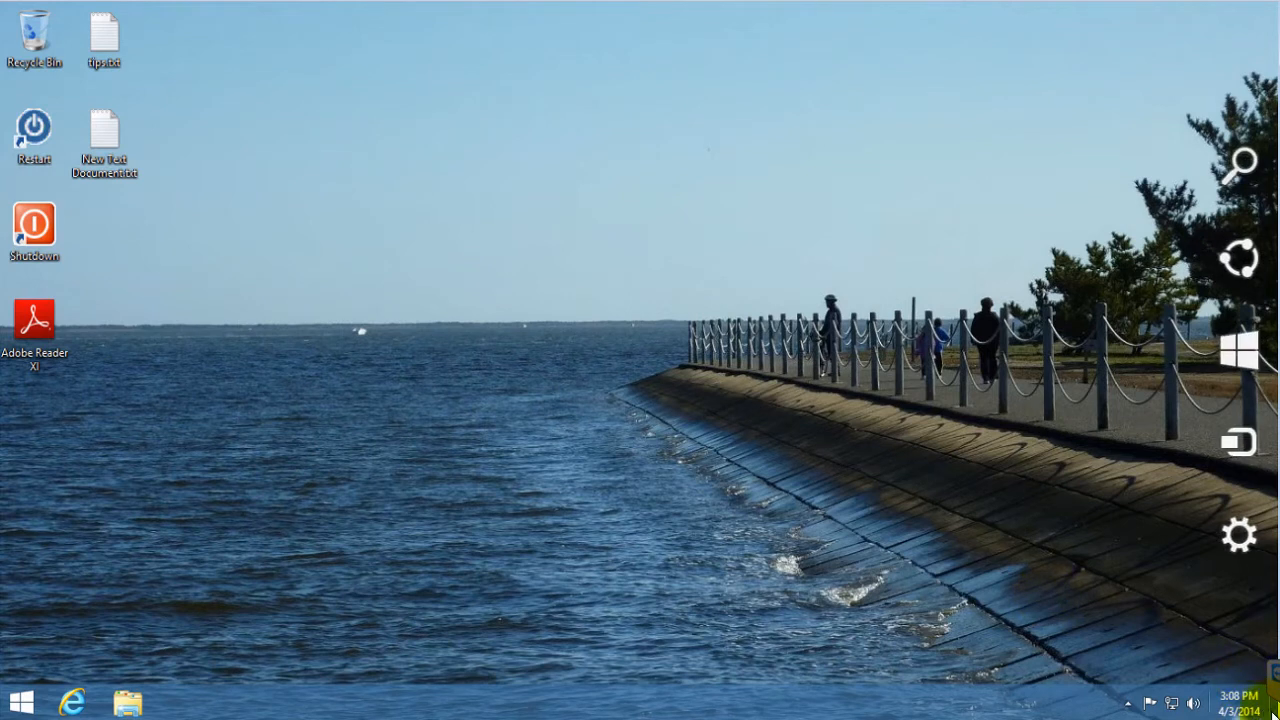
{"action": "mouse_move", "coordinate": [1240, 702]}
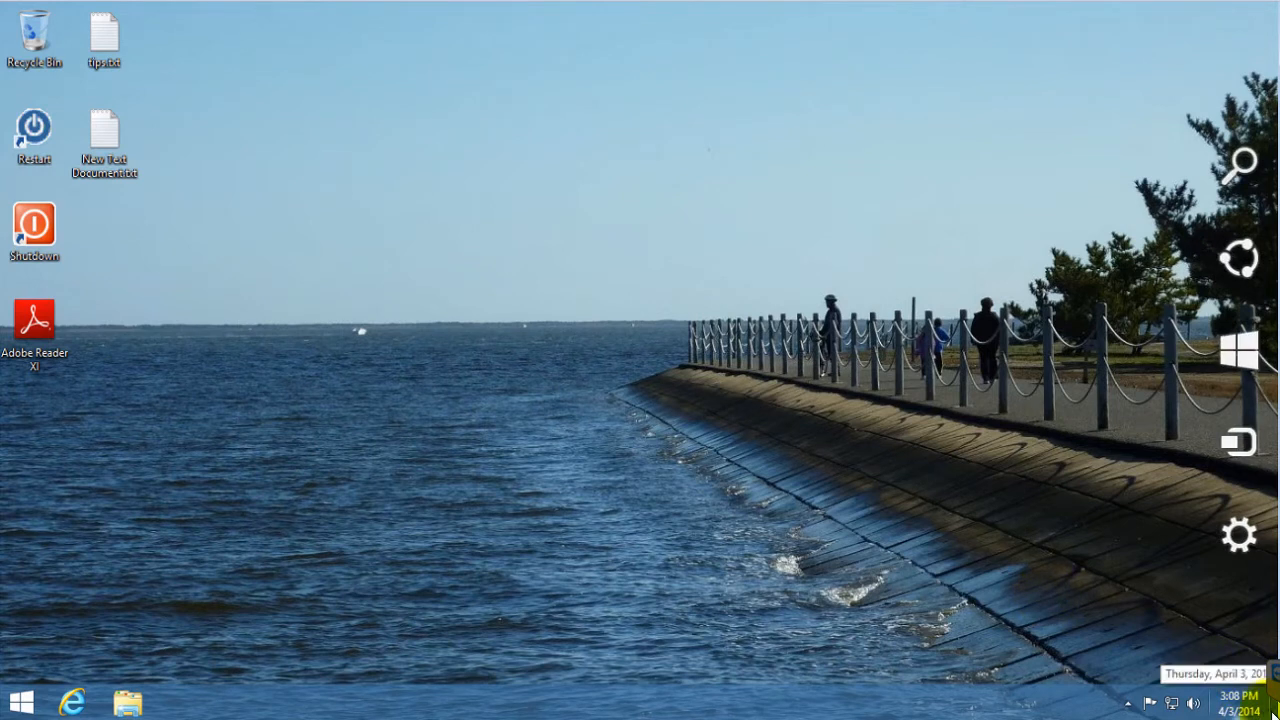
- Summon the charms bar with Win+C and choose the Settings charm
{"action": "key", "text": "Win+C"}
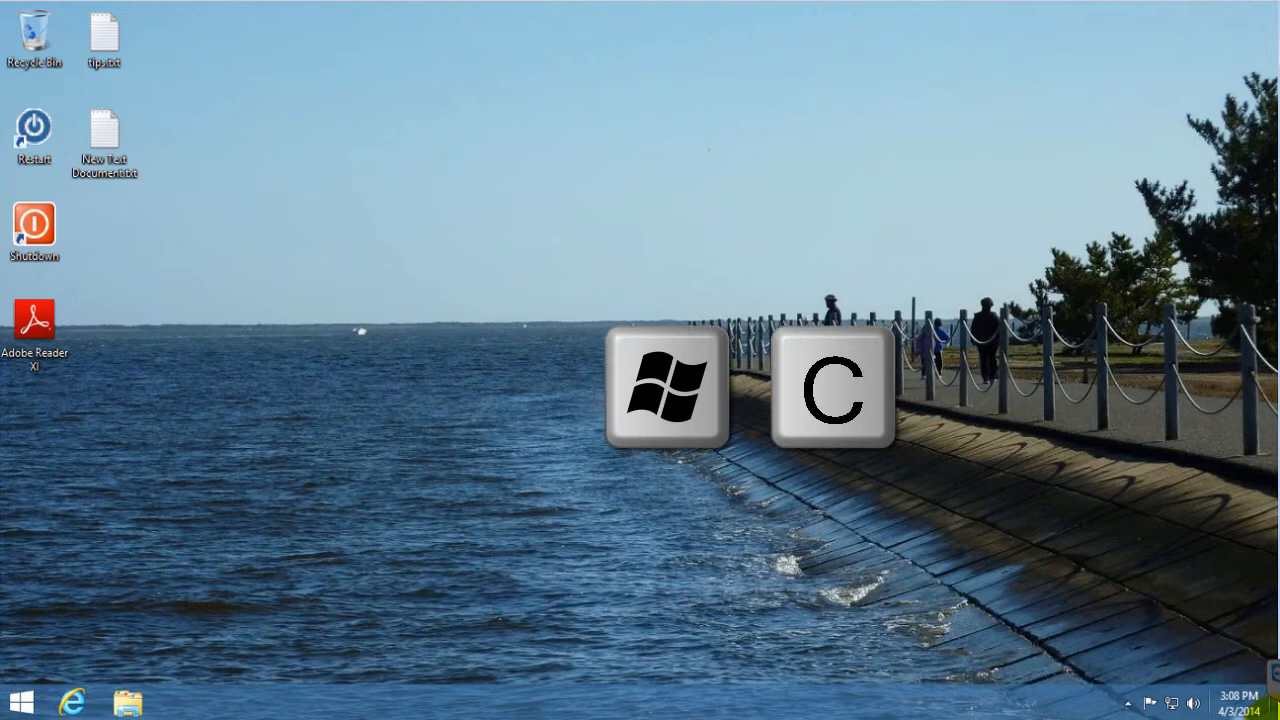
{"action": "key", "text": "win+c"}
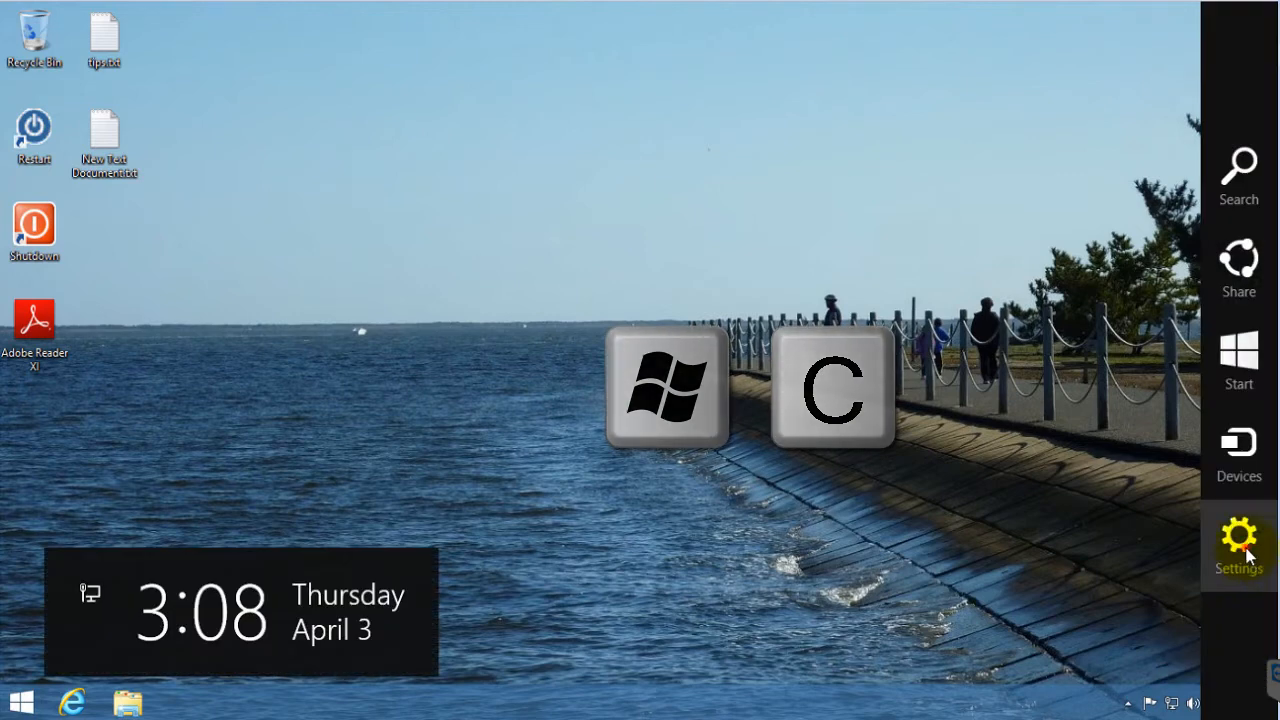
{"action": "left_click", "coordinate": [1238, 544]}
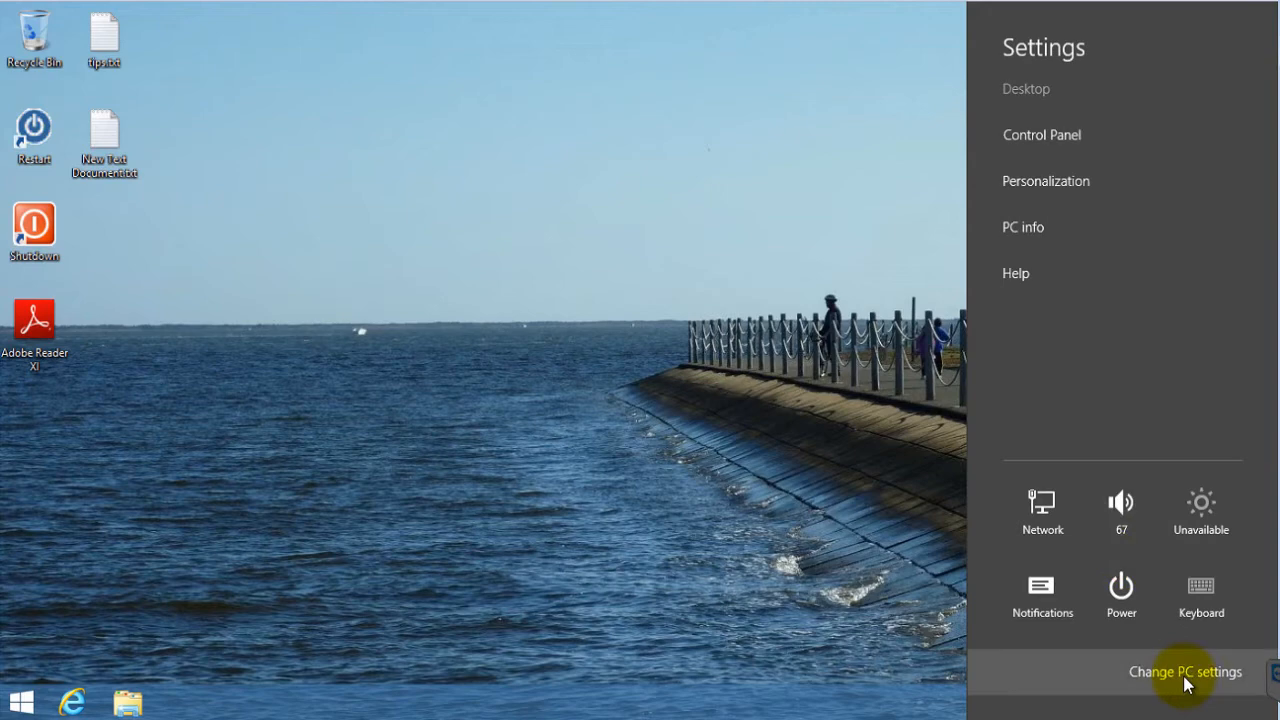
- Enter the full PC settings app from the Change PC settings link
{"action": "left_click", "coordinate": [1184, 672]}
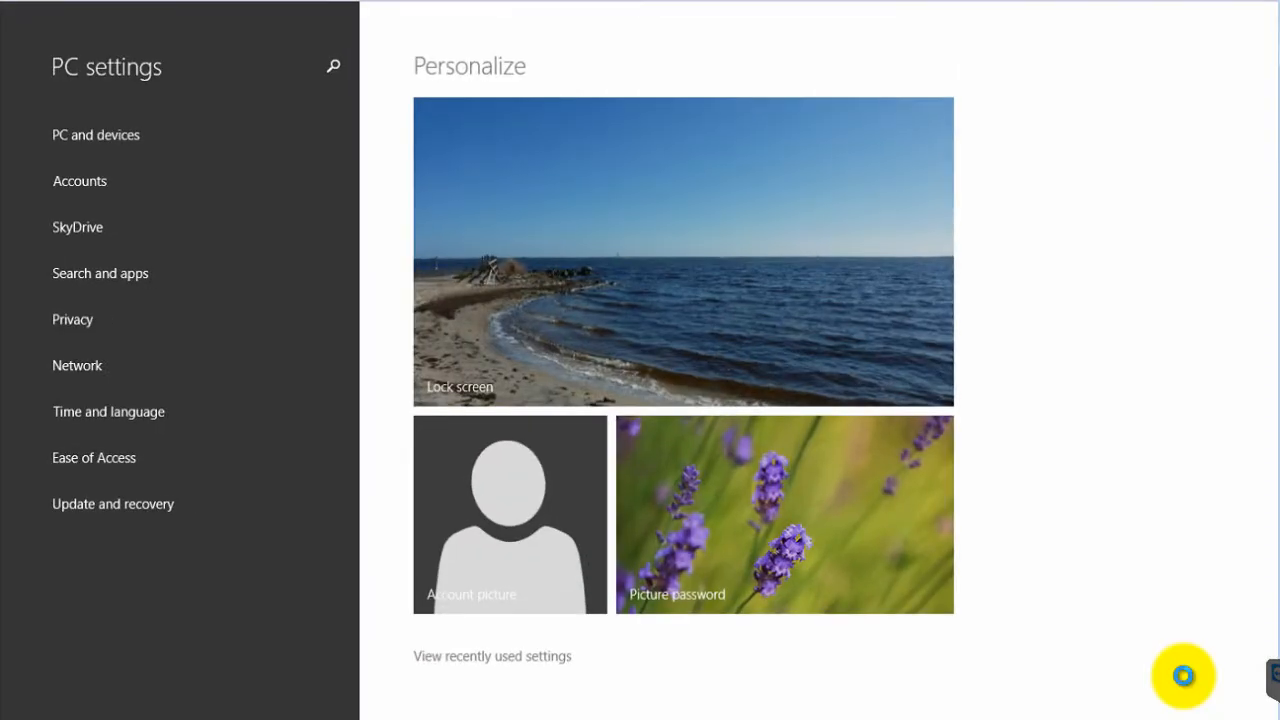
{"action": "mouse_move", "coordinate": [1016, 684]}
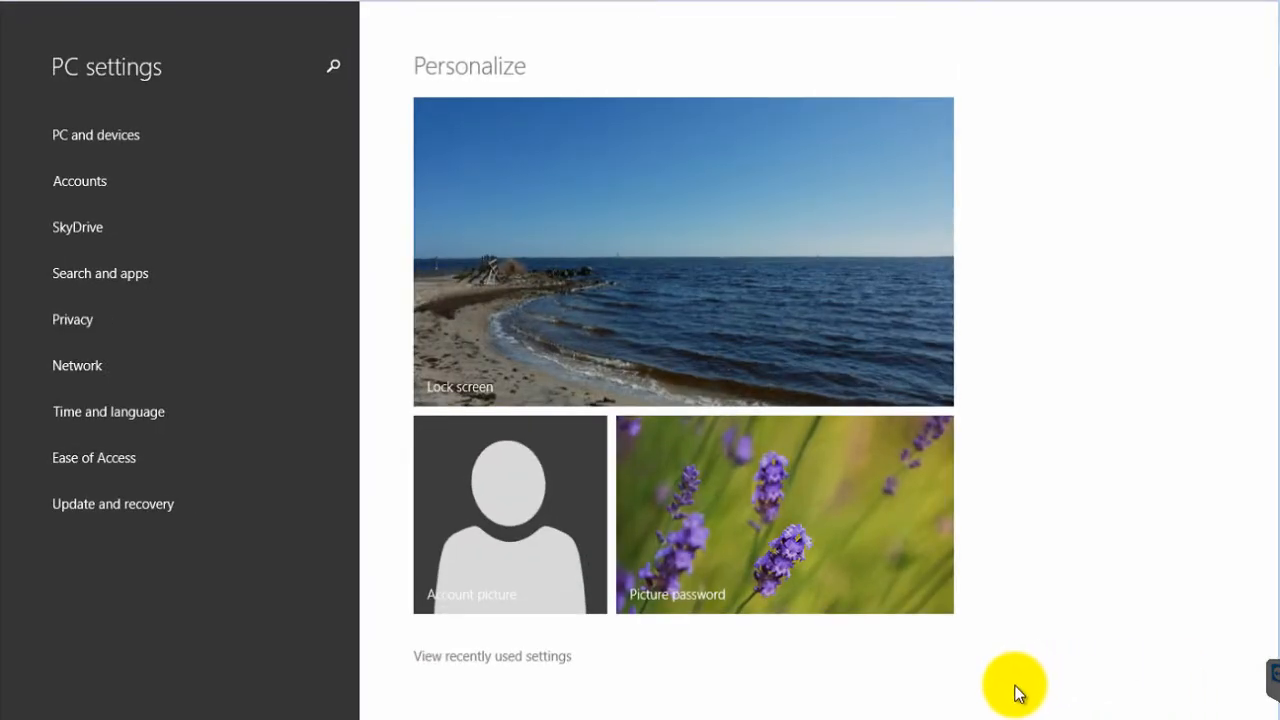
{"action": "mouse_move", "coordinate": [550, 8]}
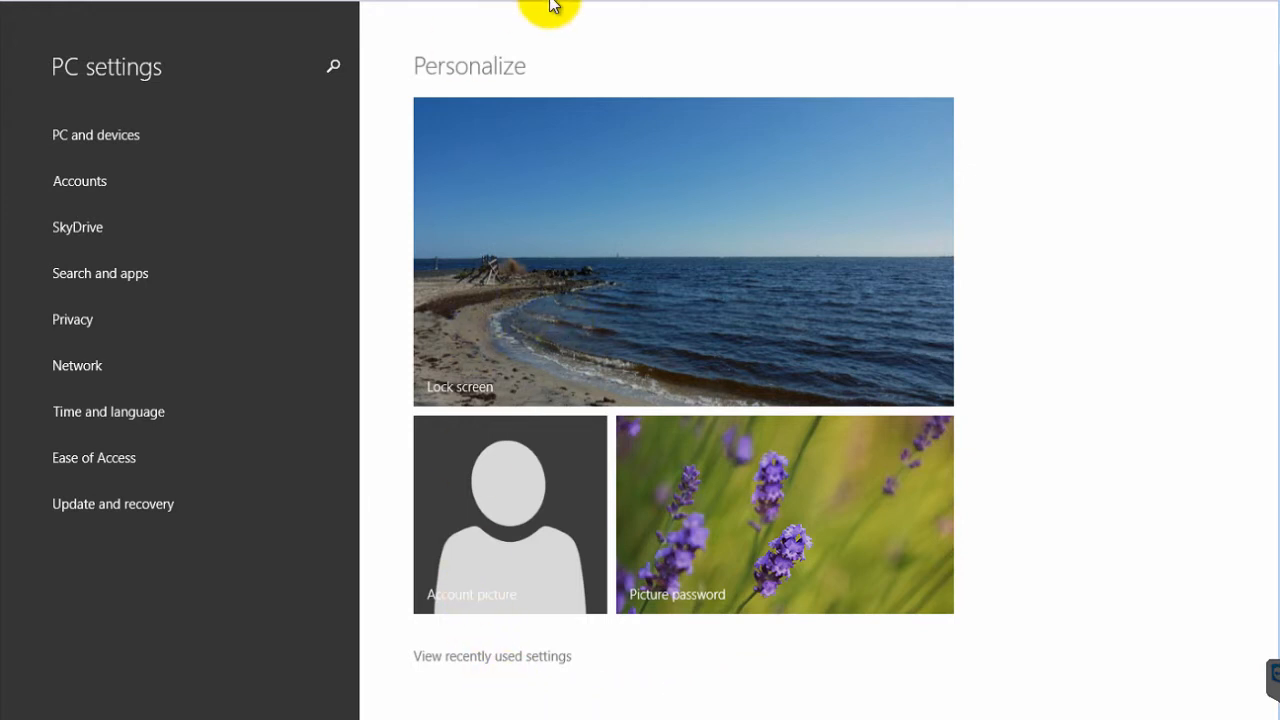
{"action": "mouse_move", "coordinate": [528, 562]}
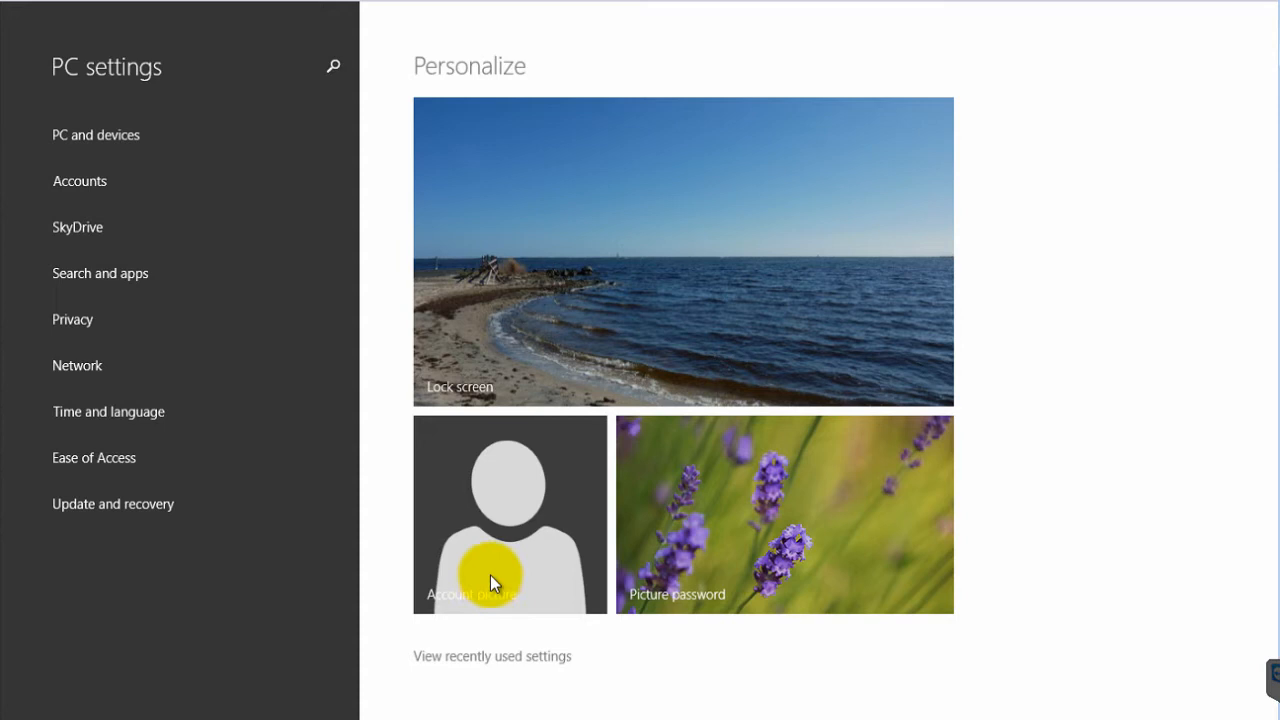
- Browse from the Account picture settings and choose the campfire photo as the new picture
{"action": "left_click", "coordinate": [508, 580]}
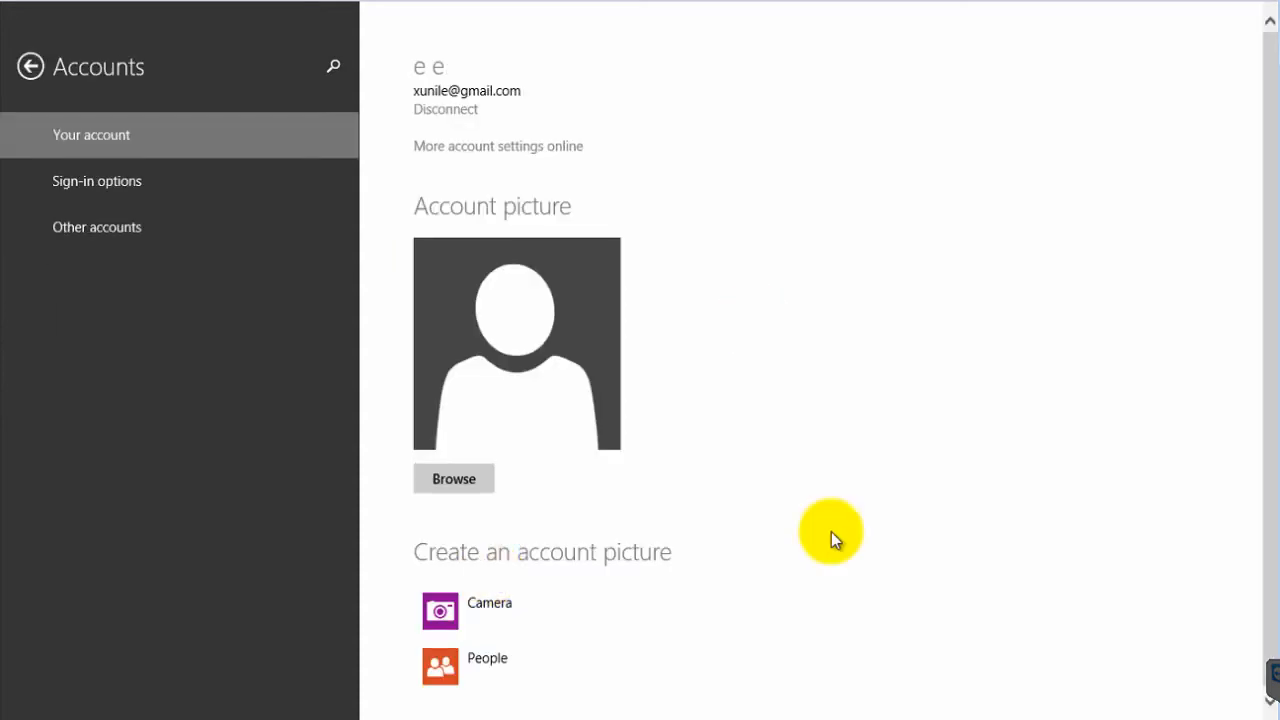
{"action": "left_click", "coordinate": [452, 478]}
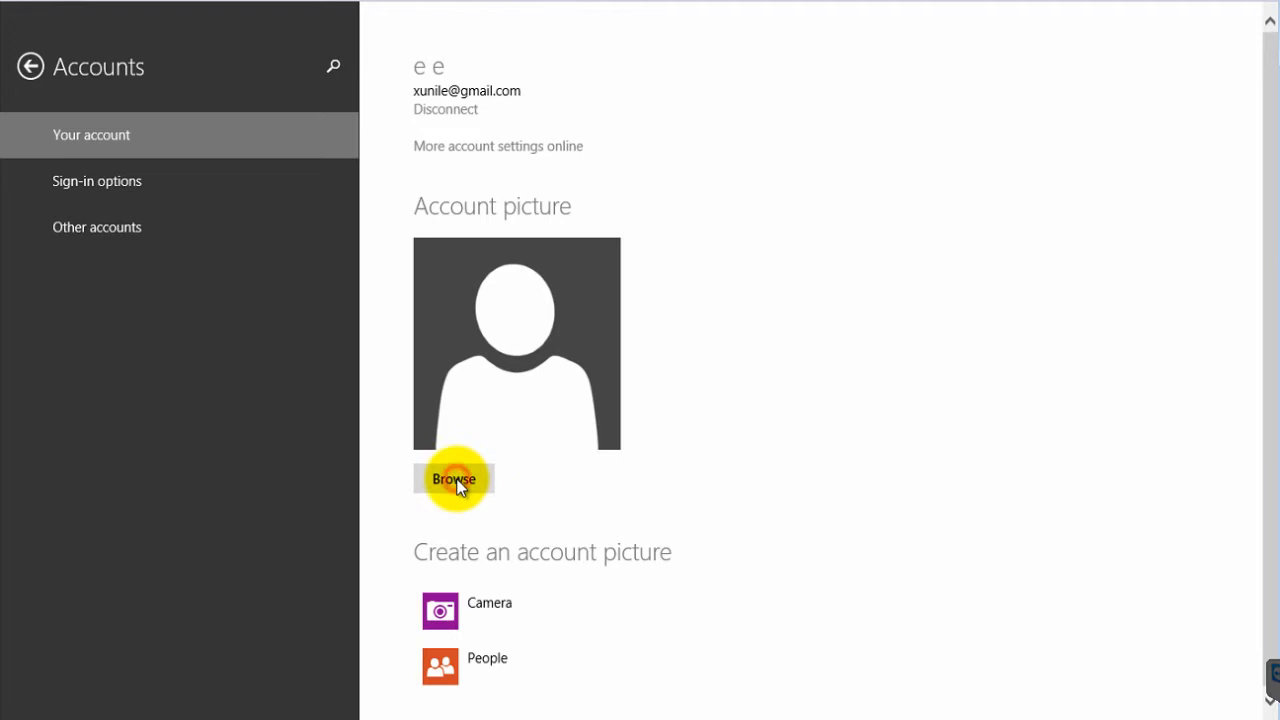
{"action": "left_click", "coordinate": [452, 478]}
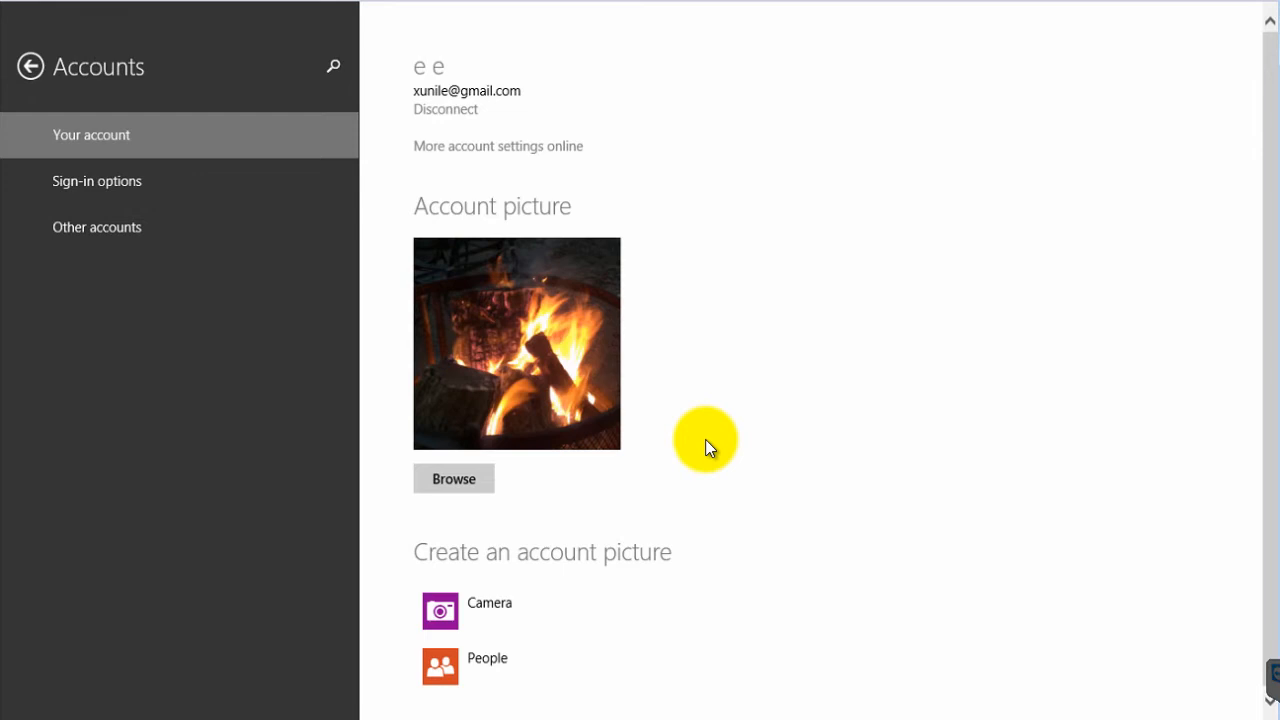
{"action": "mouse_move", "coordinate": [30, 68]}
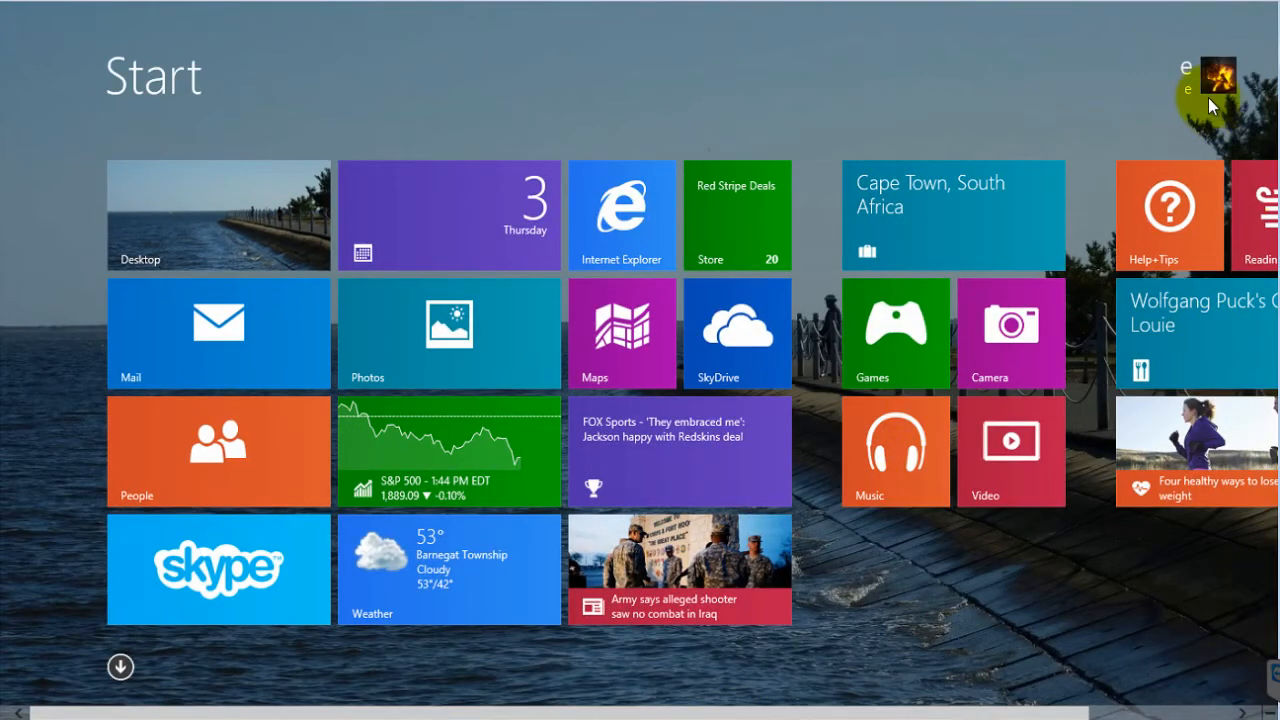
{"action": "mouse_move", "coordinate": [1216, 84]}
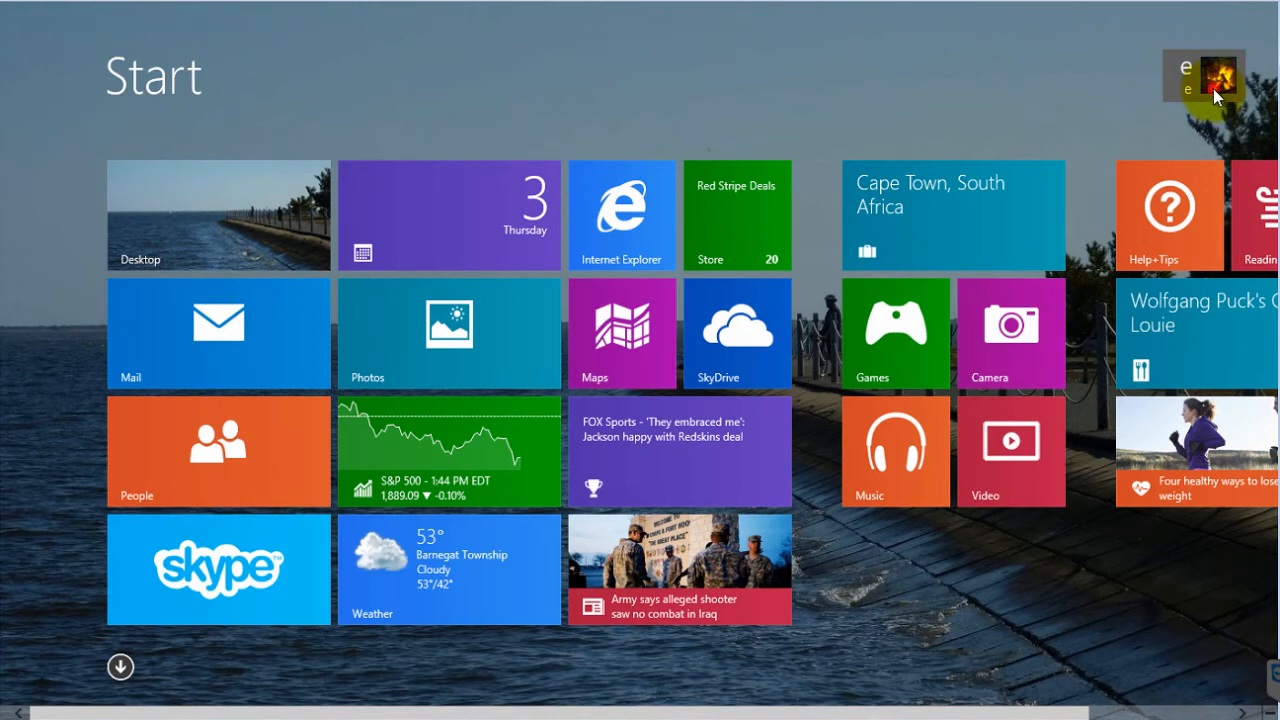
- Lock the computer via the Start screen account picture's Lock option
{"action": "left_click", "coordinate": [1216, 78]}
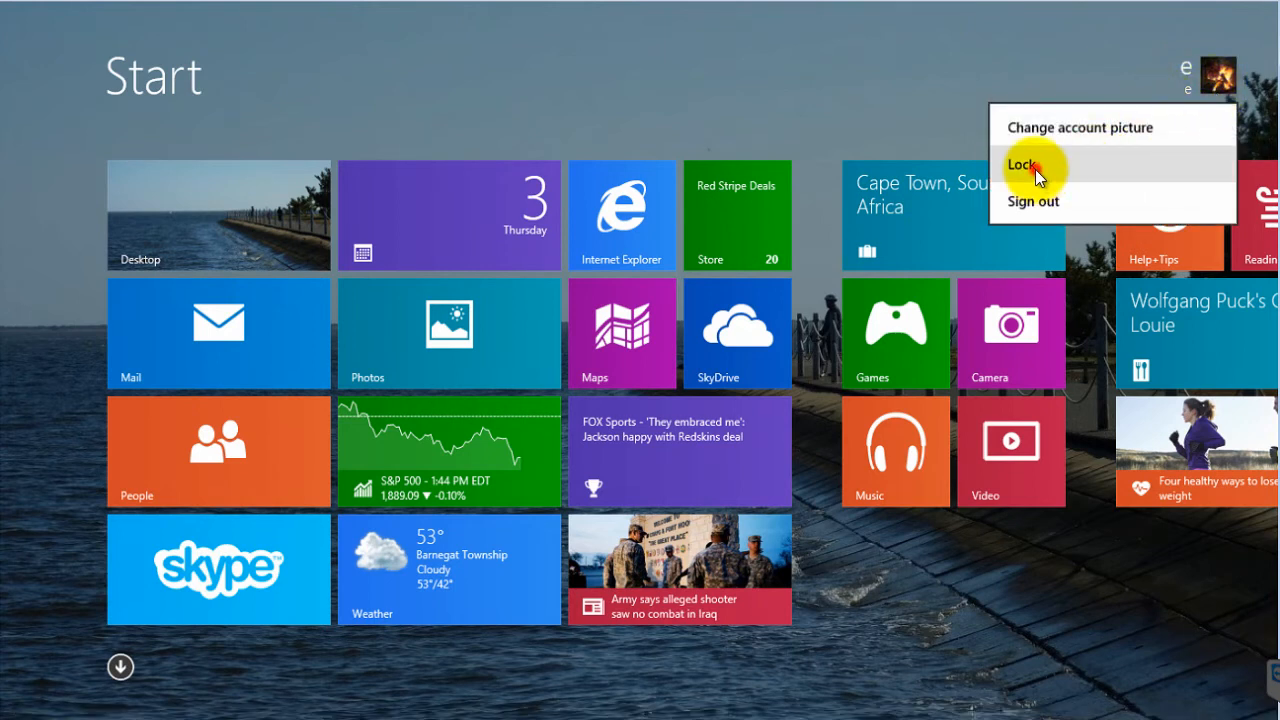
{"action": "left_click", "coordinate": [1020, 164]}
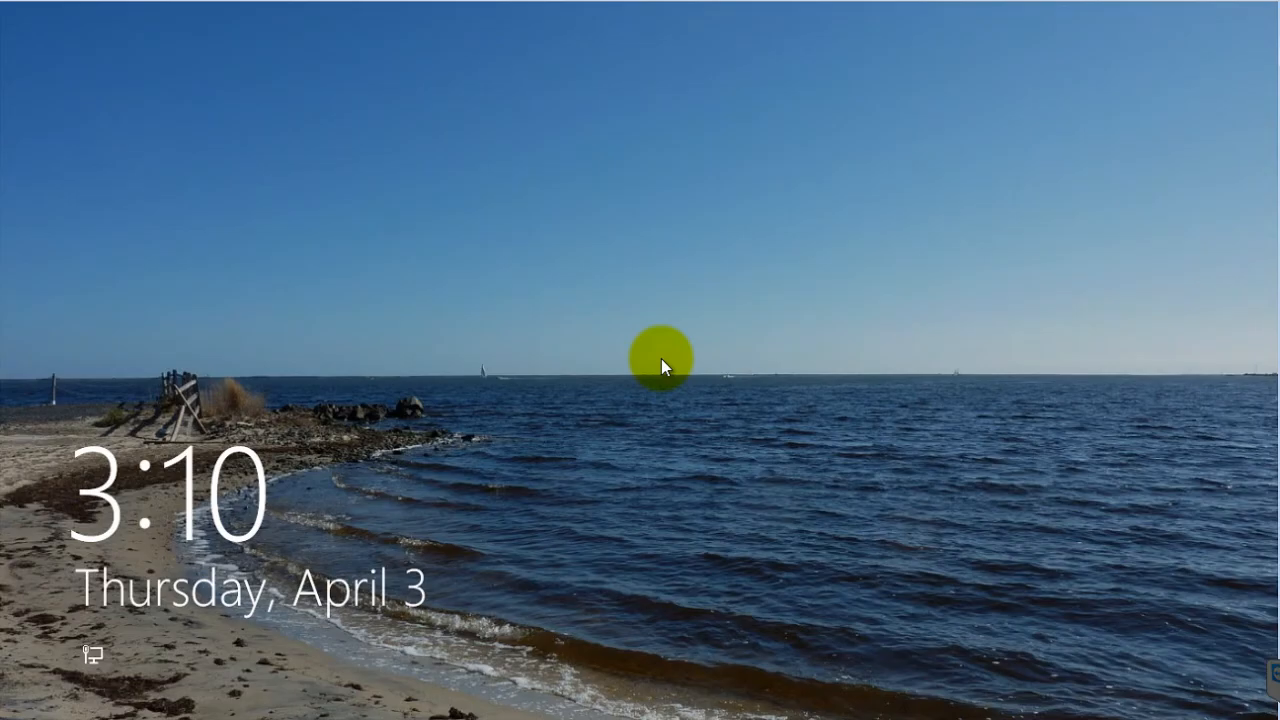